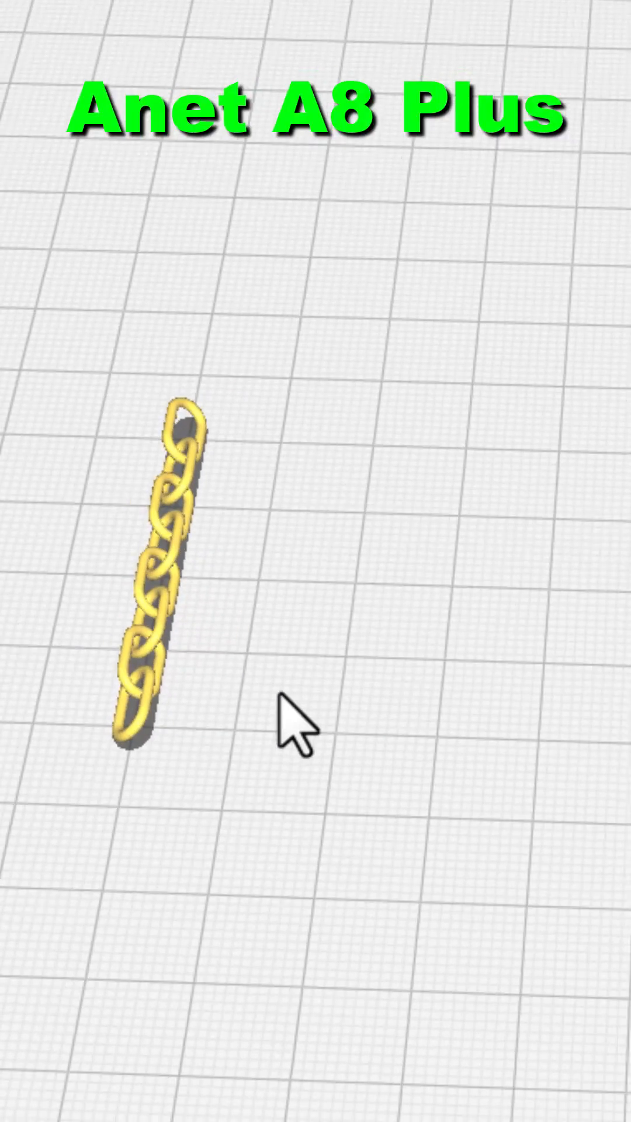
Step: Scale the selected chain uniformly to 200% (8 × 92.624 × 8.79 mm), showing its Z position at -2.1975 mm
left_click(171, 573)
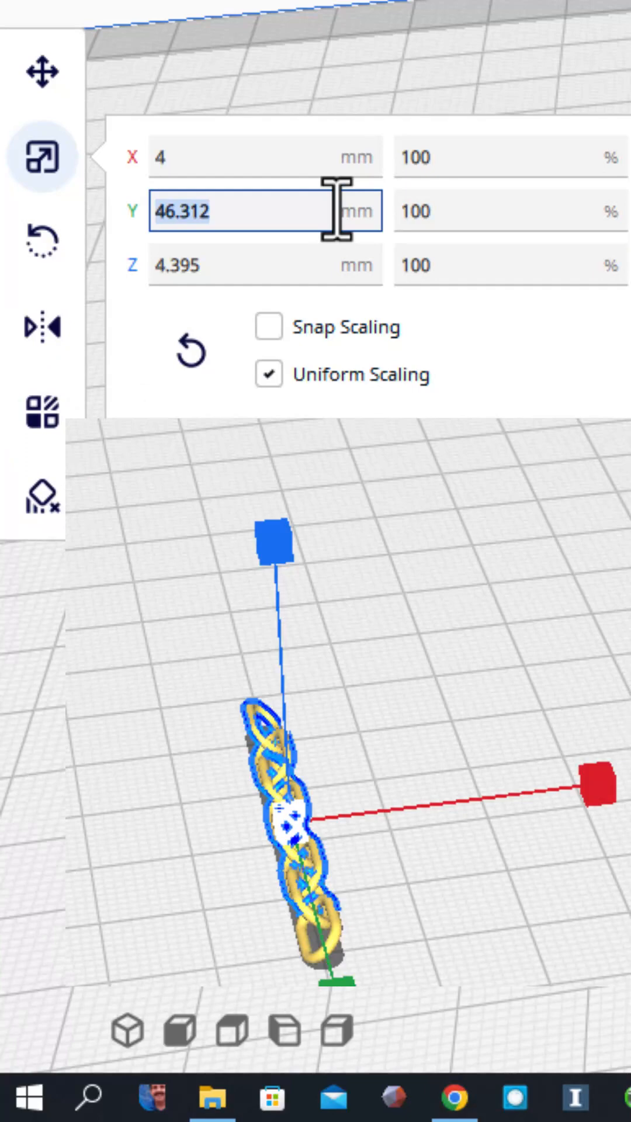
left_click(502, 158)
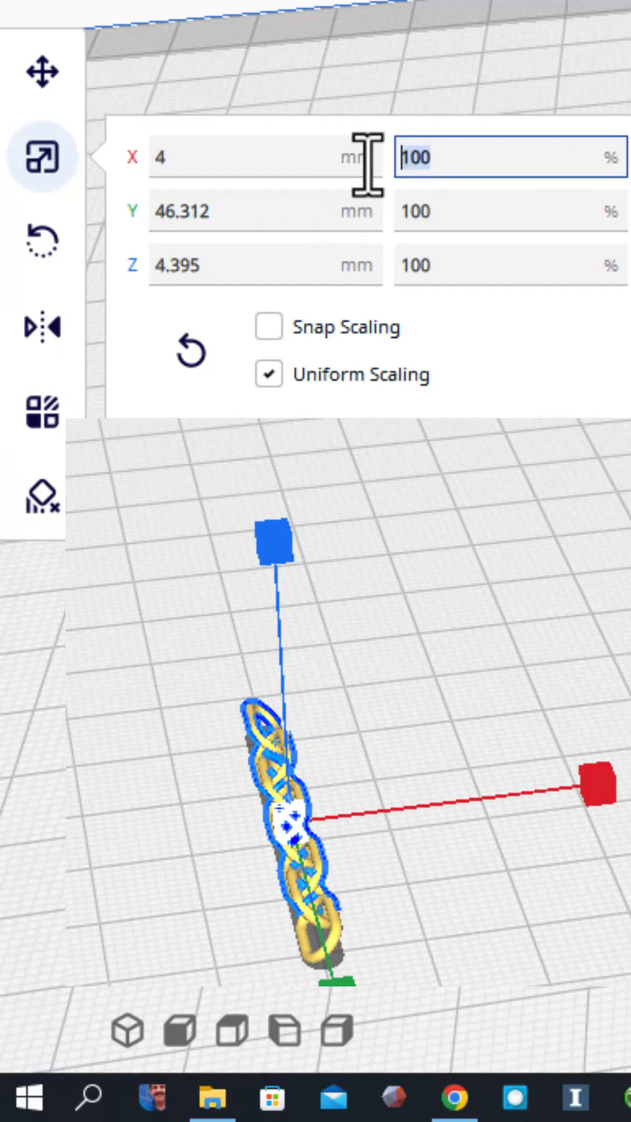
type("200")
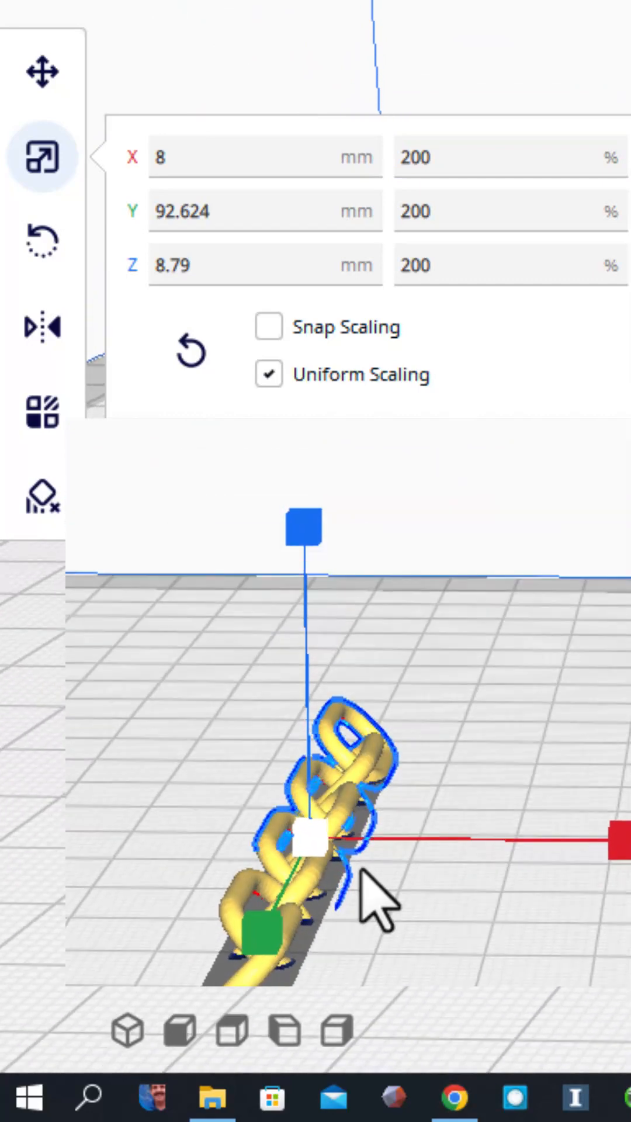
left_click(42, 71)
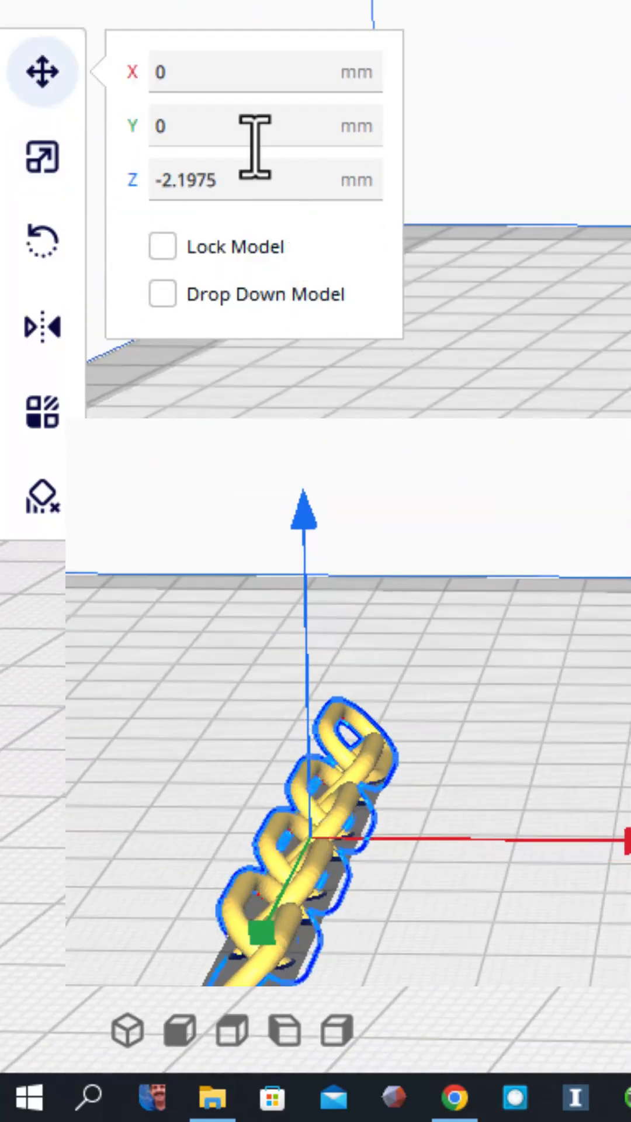